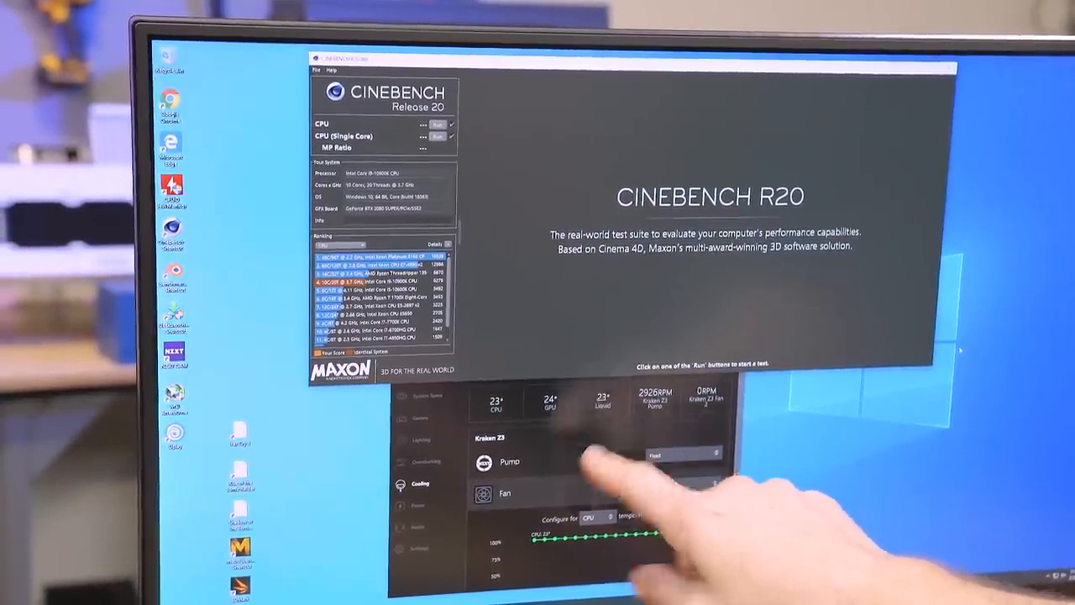
left_click(682, 482)
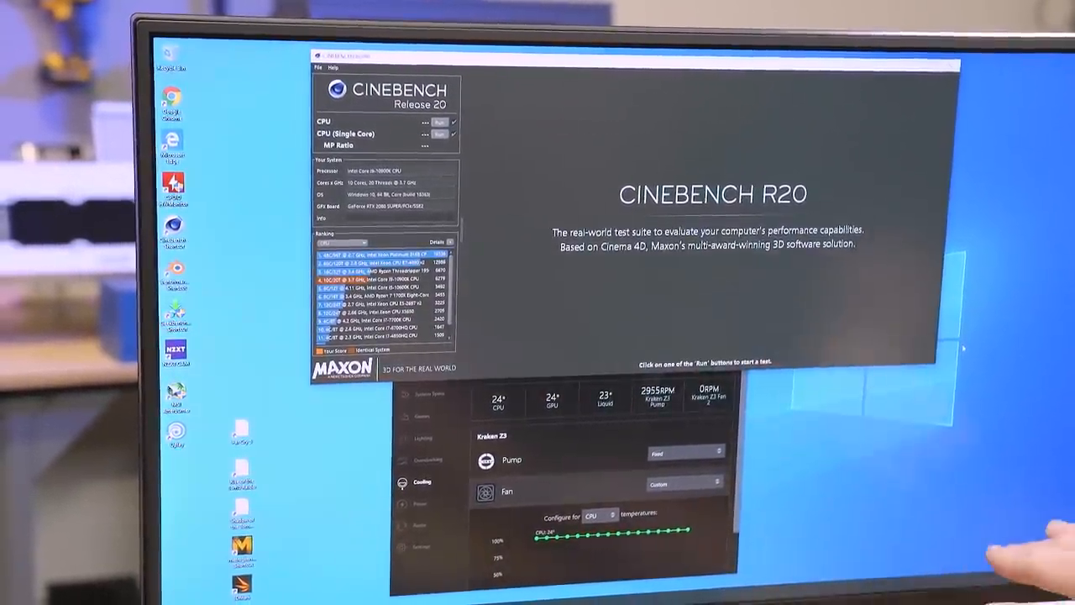